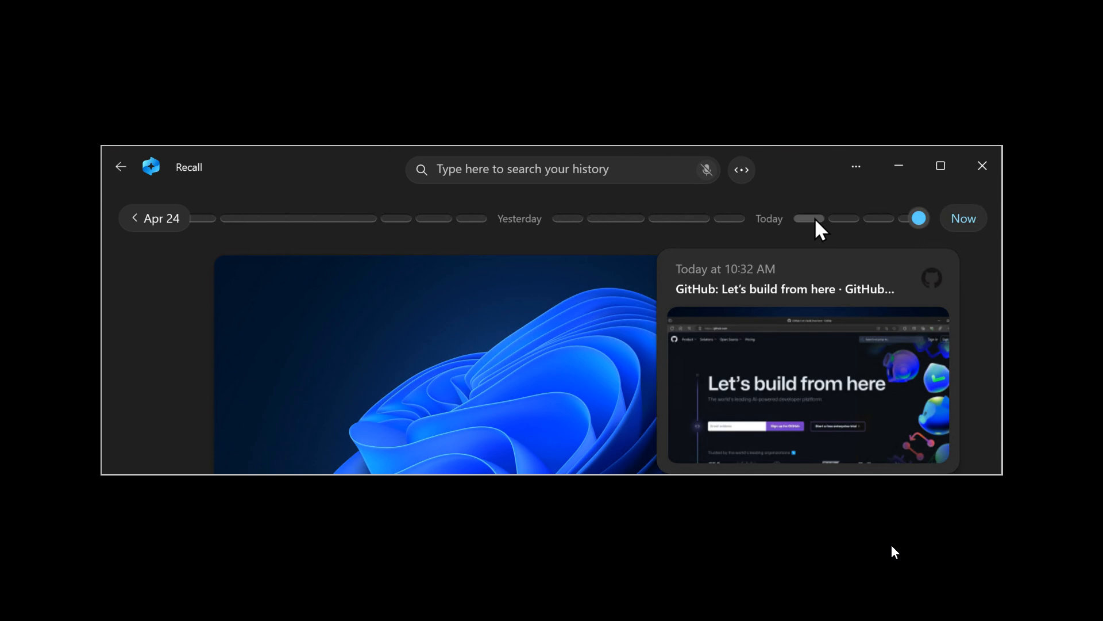
{"action": "mouse_move", "coordinate": [752, 234]}
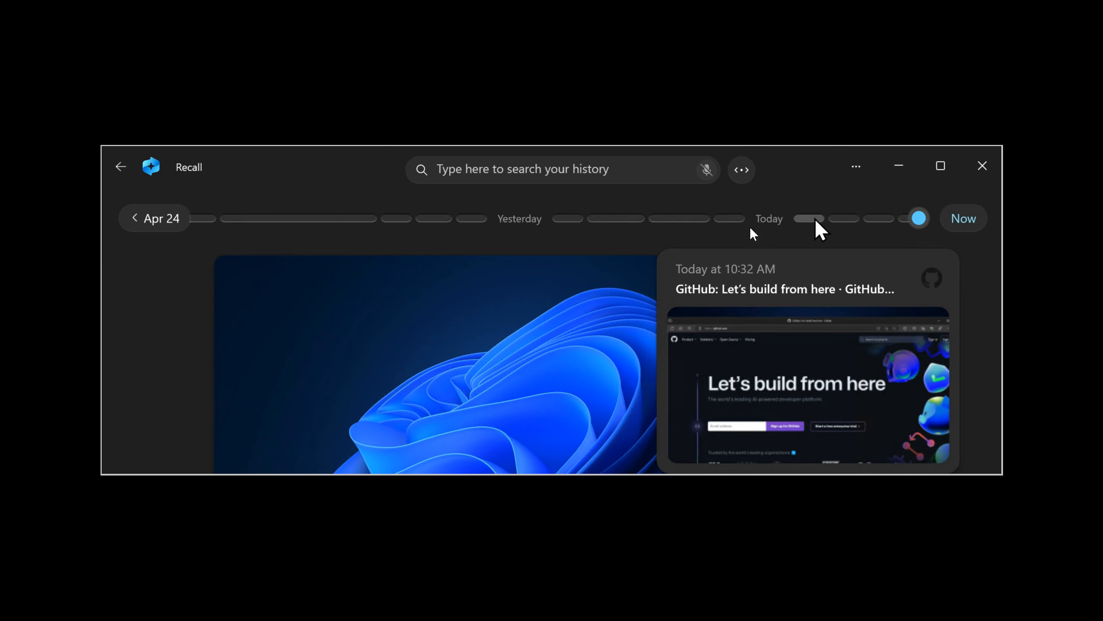
{"action": "mouse_move", "coordinate": [871, 237]}
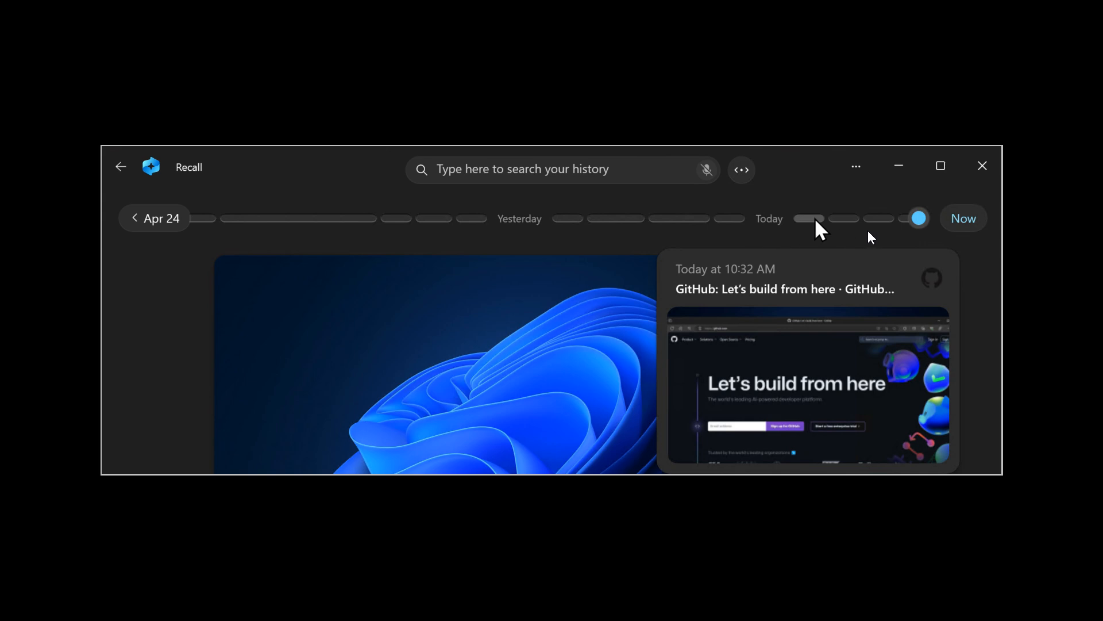
{"action": "mouse_move", "coordinate": [443, 228]}
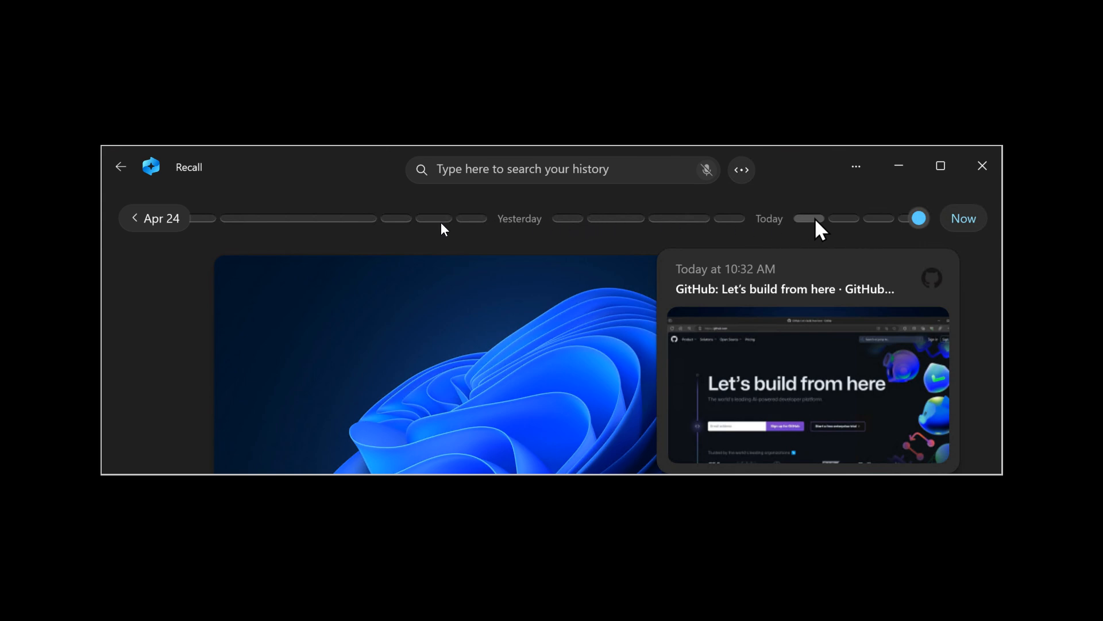
{"action": "mouse_move", "coordinate": [373, 243]}
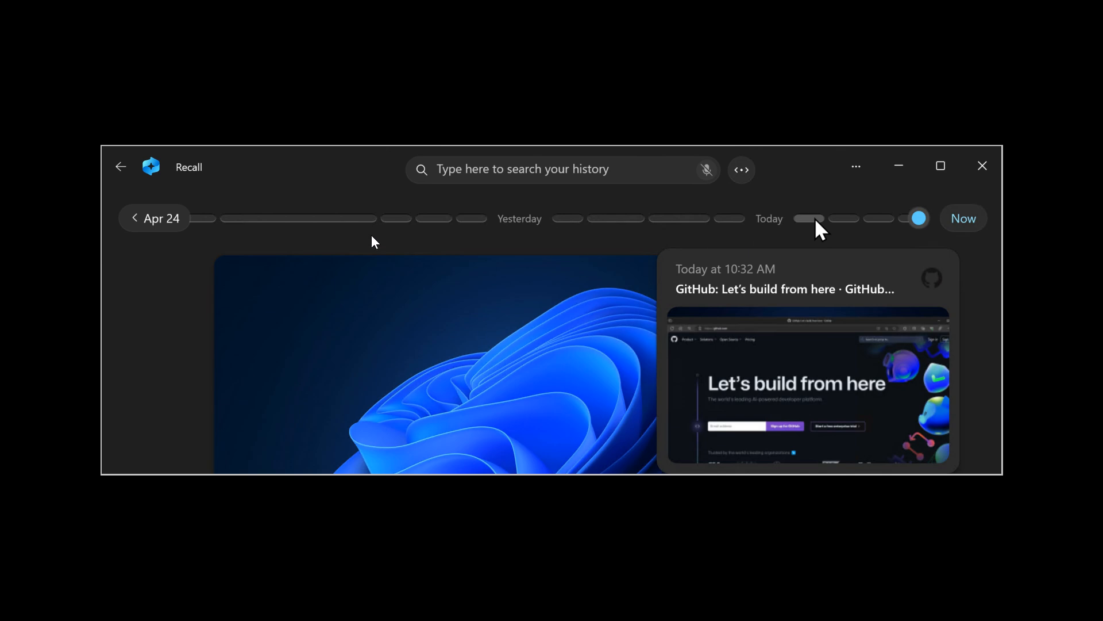
{"action": "mouse_move", "coordinate": [500, 229]}
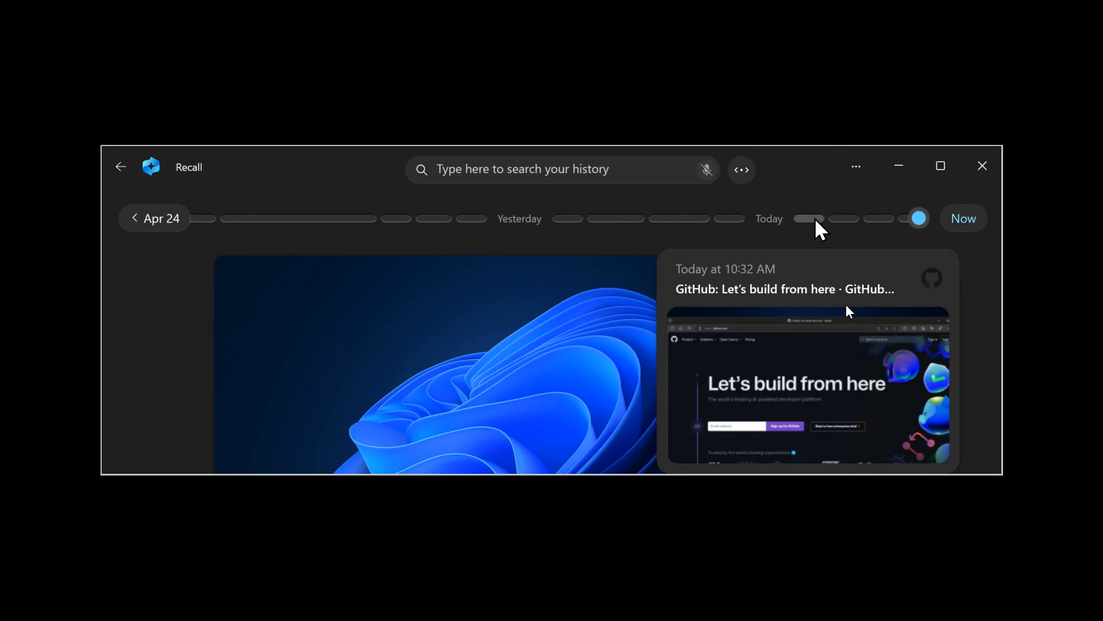
{"action": "mouse_move", "coordinate": [793, 257]}
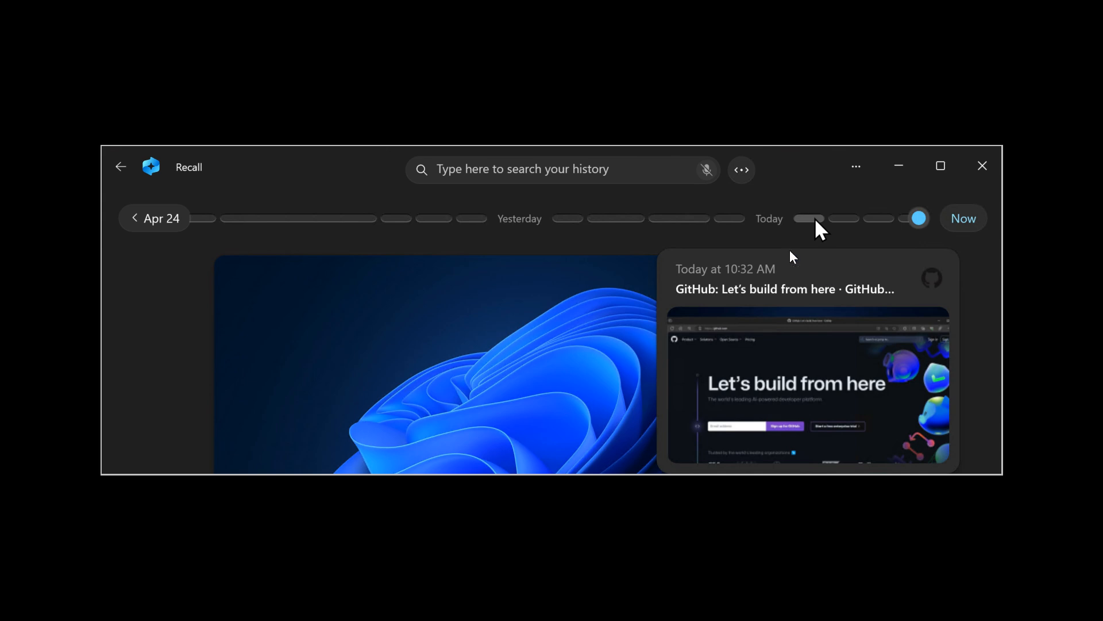
{"action": "mouse_move", "coordinate": [777, 356]}
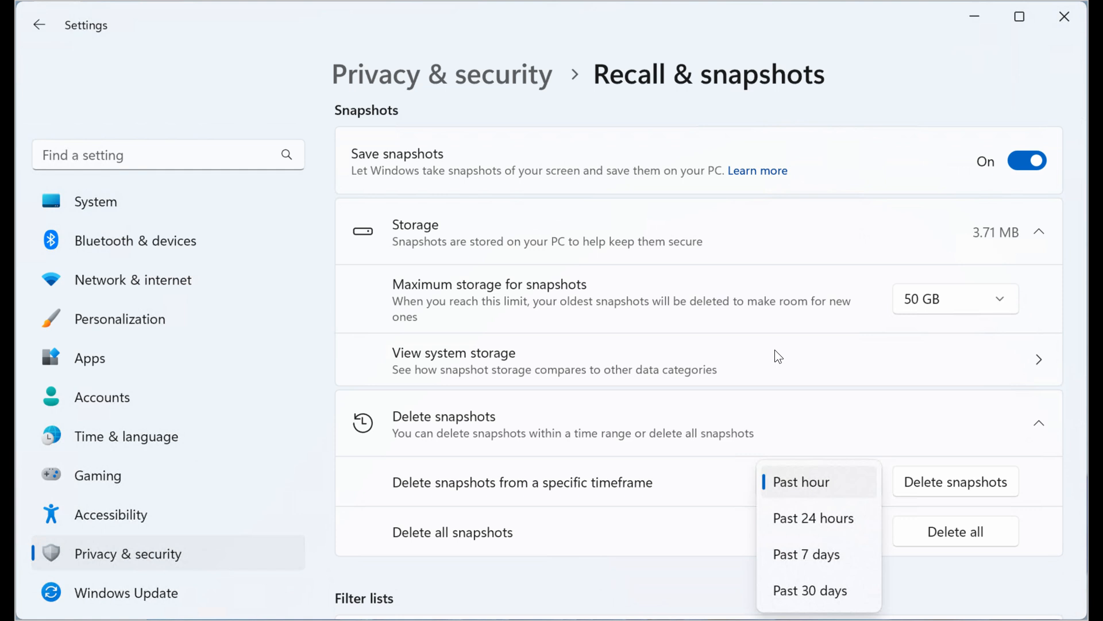
{"action": "mouse_move", "coordinate": [822, 294]}
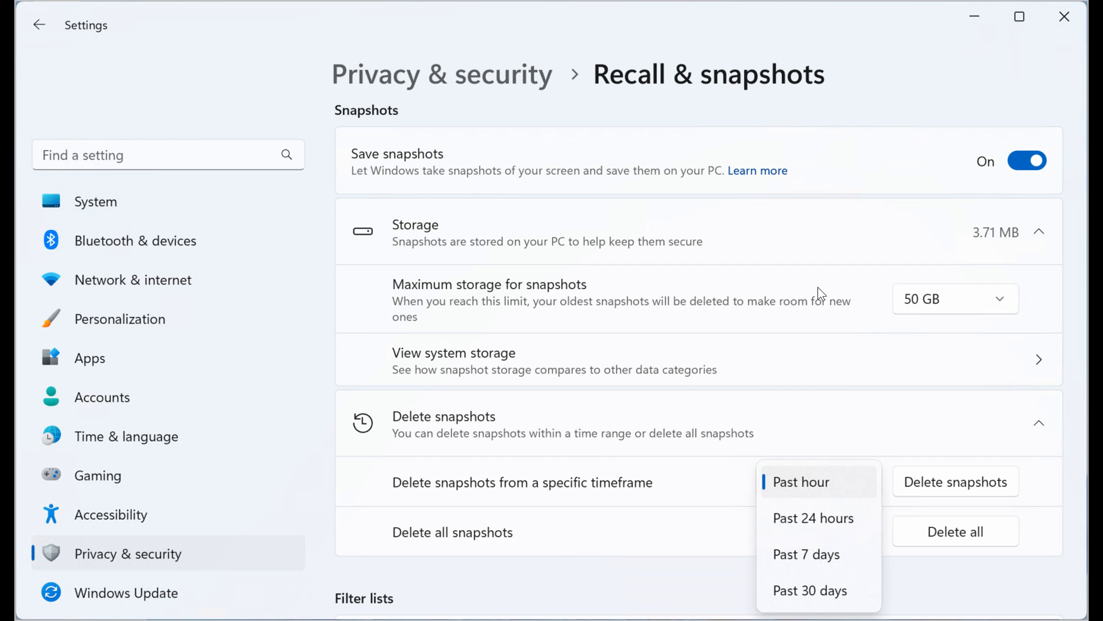
{"action": "mouse_move", "coordinate": [800, 101]}
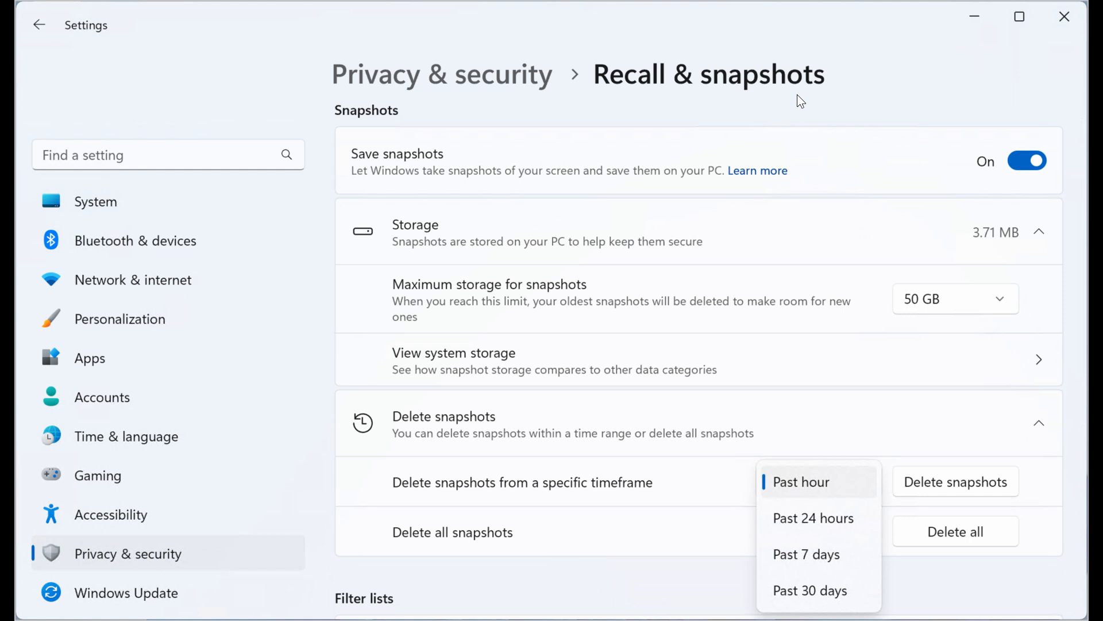
{"action": "mouse_move", "coordinate": [788, 238]}
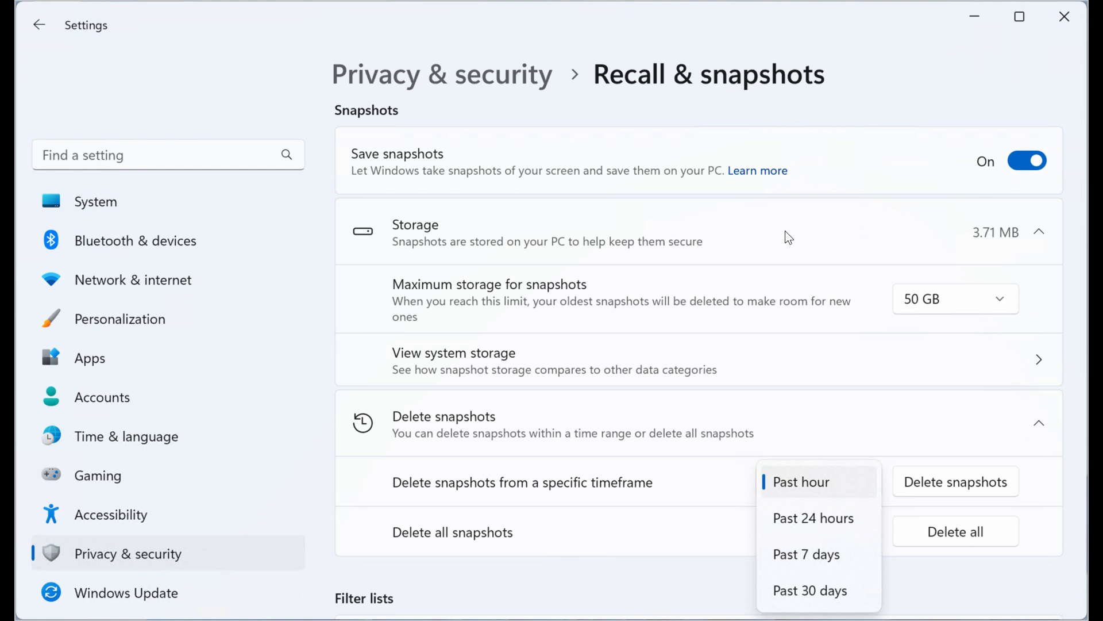
{"action": "mouse_move", "coordinate": [989, 181]}
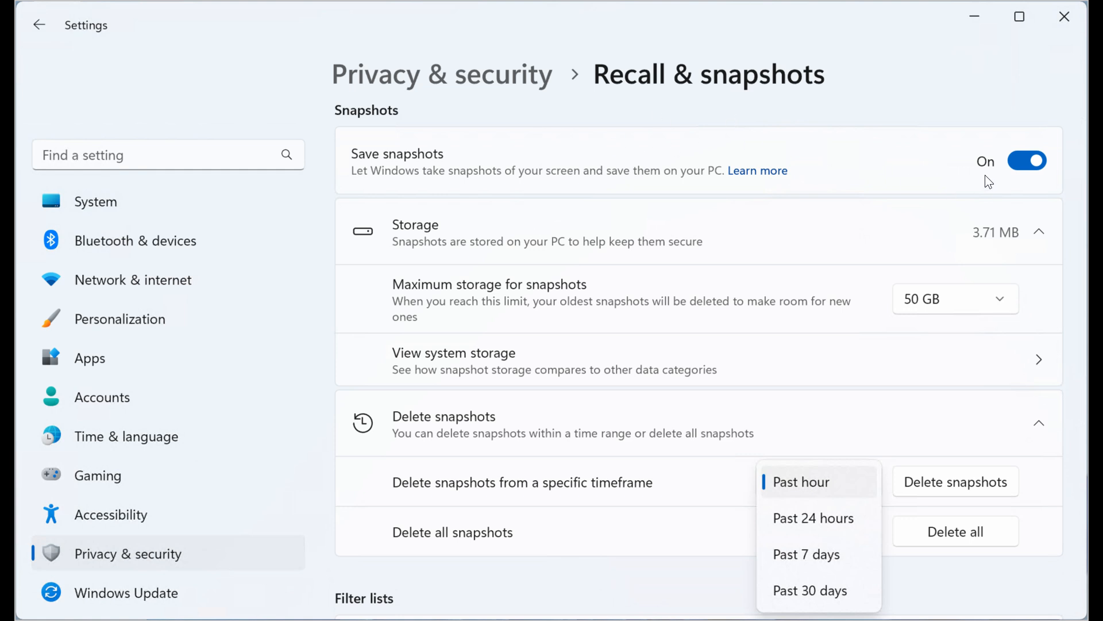
{"action": "mouse_move", "coordinate": [1027, 150]}
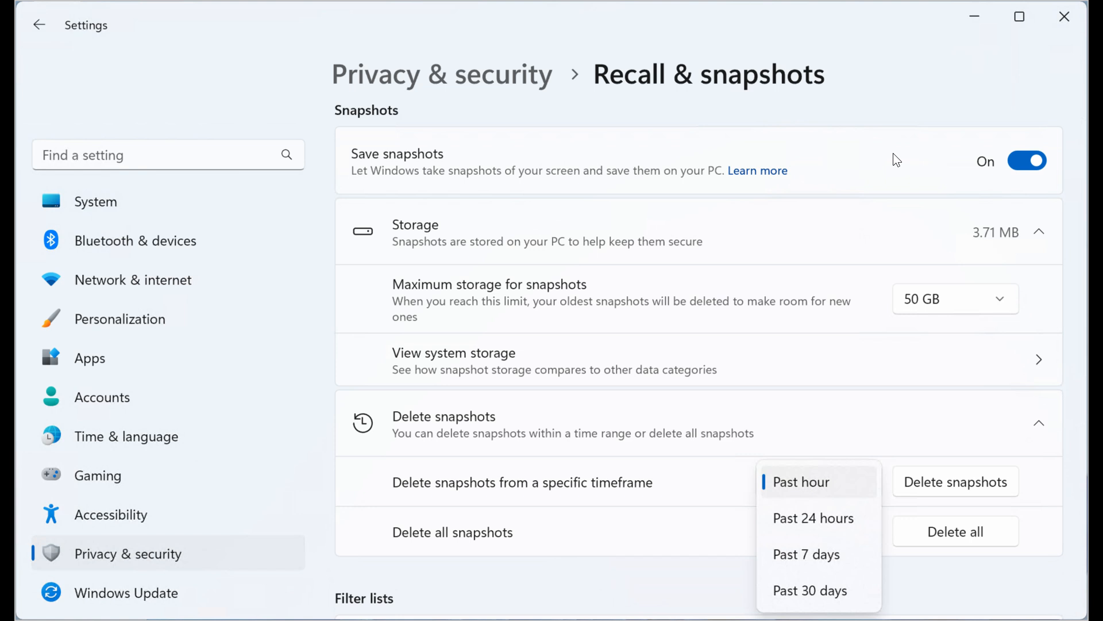
{"action": "mouse_move", "coordinate": [514, 310]}
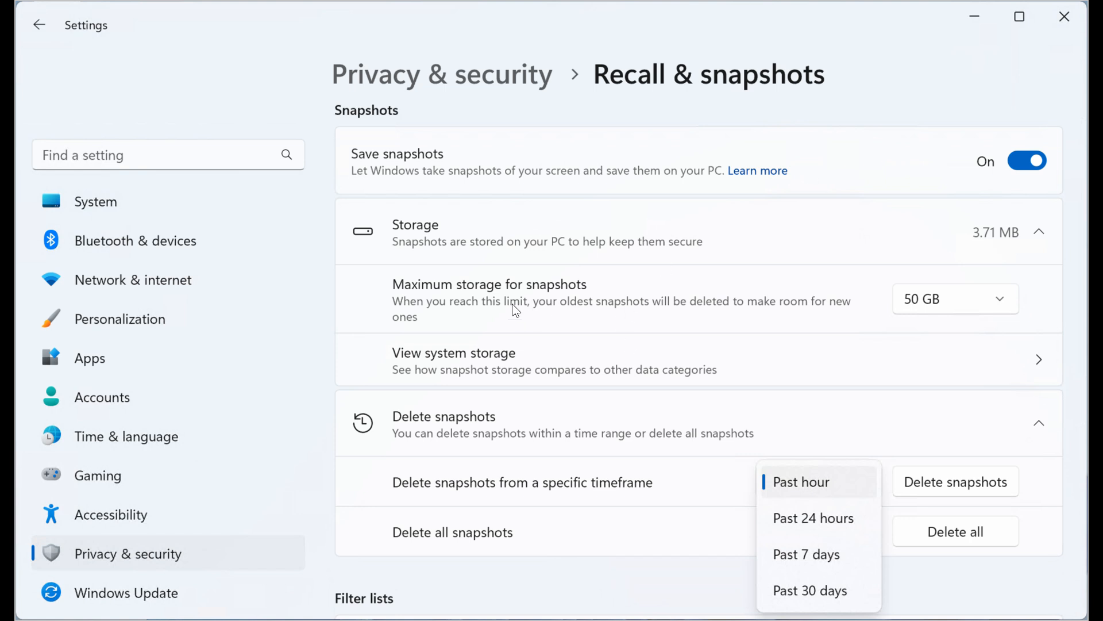
{"action": "mouse_move", "coordinate": [549, 326]}
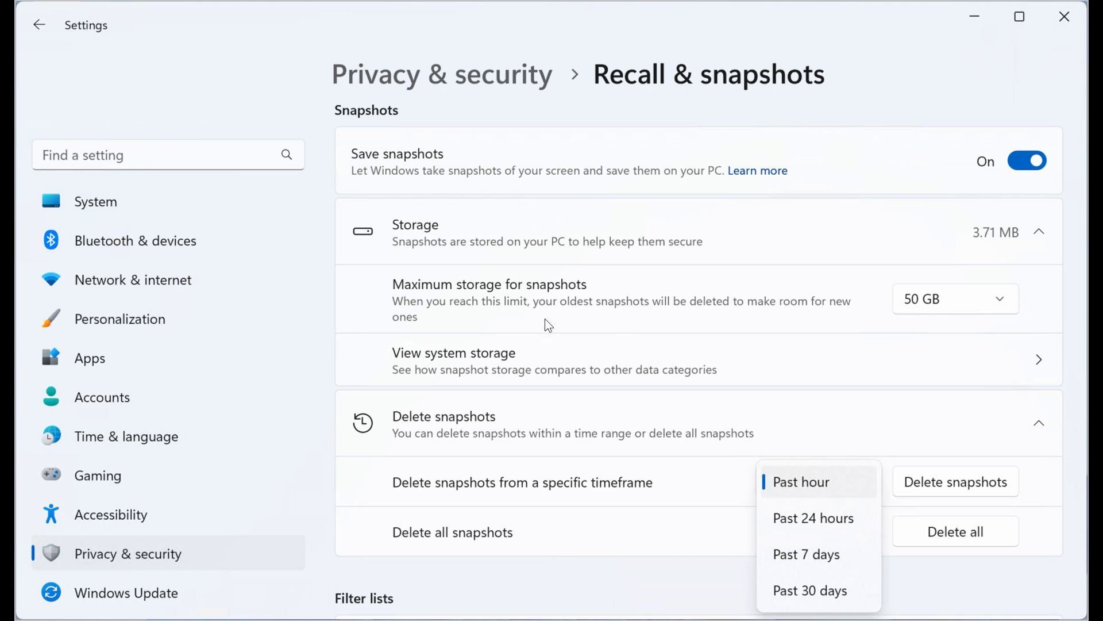
{"action": "mouse_move", "coordinate": [760, 321]}
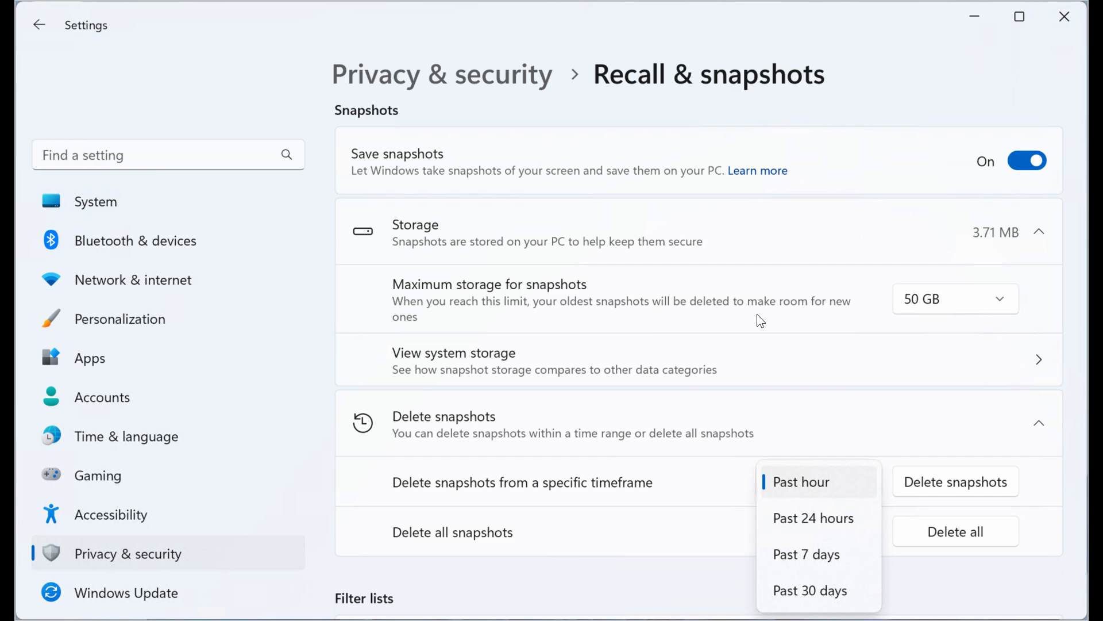
{"action": "mouse_move", "coordinate": [910, 318]}
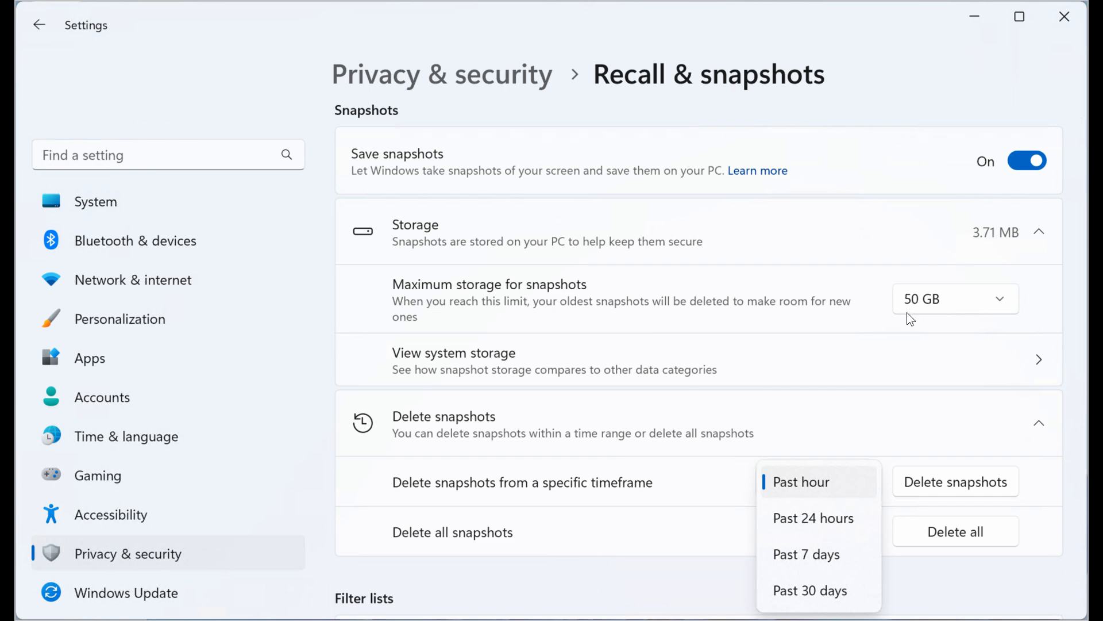
{"action": "mouse_move", "coordinate": [941, 295]}
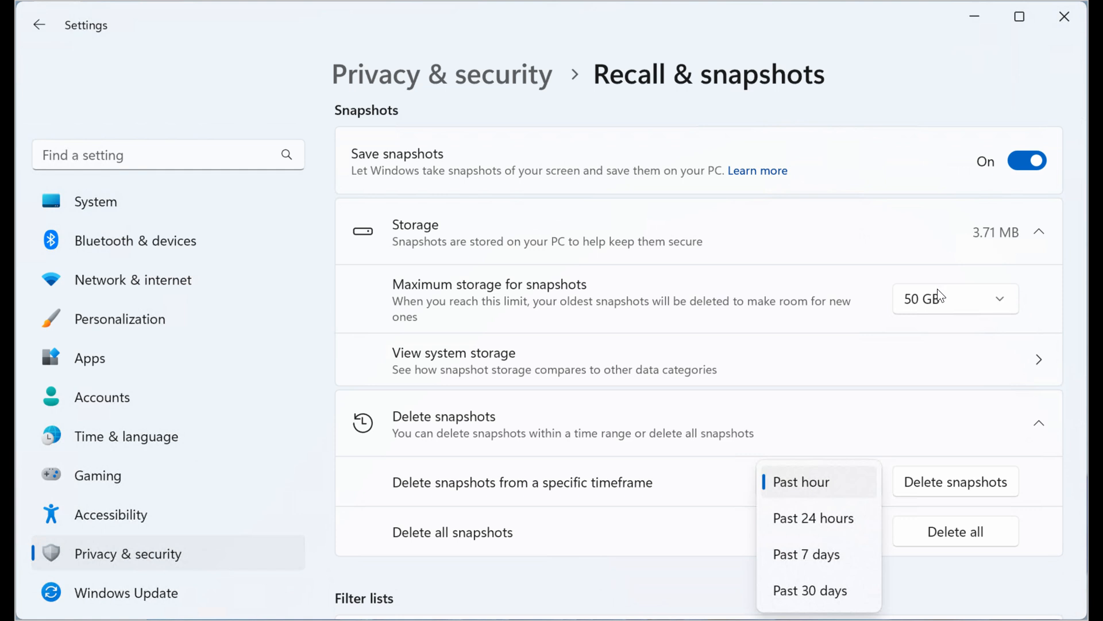
{"action": "mouse_move", "coordinate": [605, 413]}
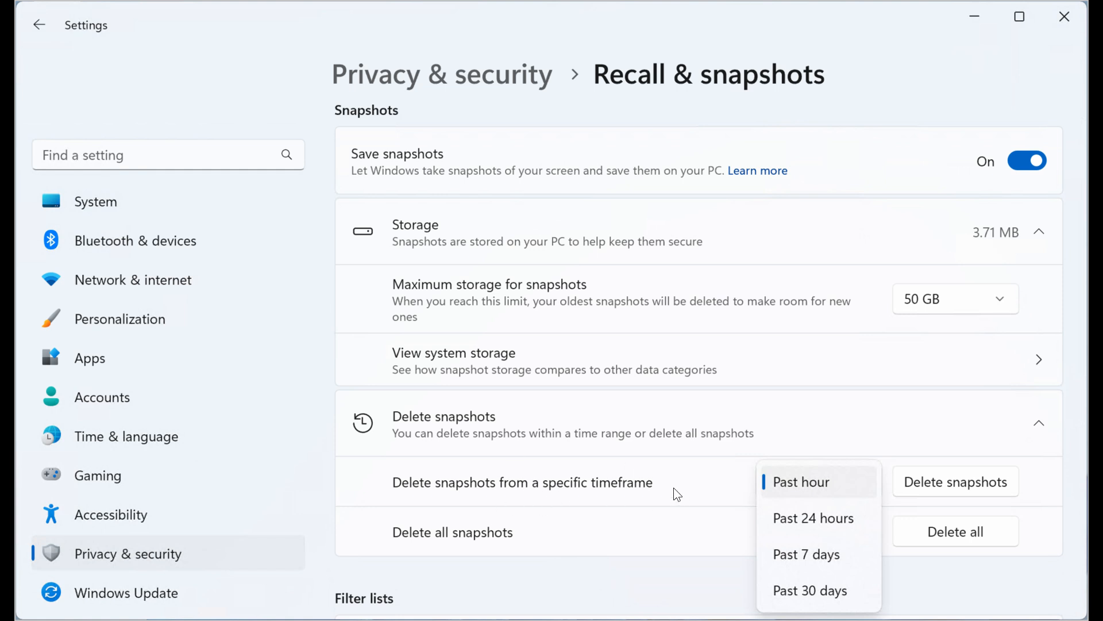
{"action": "mouse_move", "coordinate": [851, 523]}
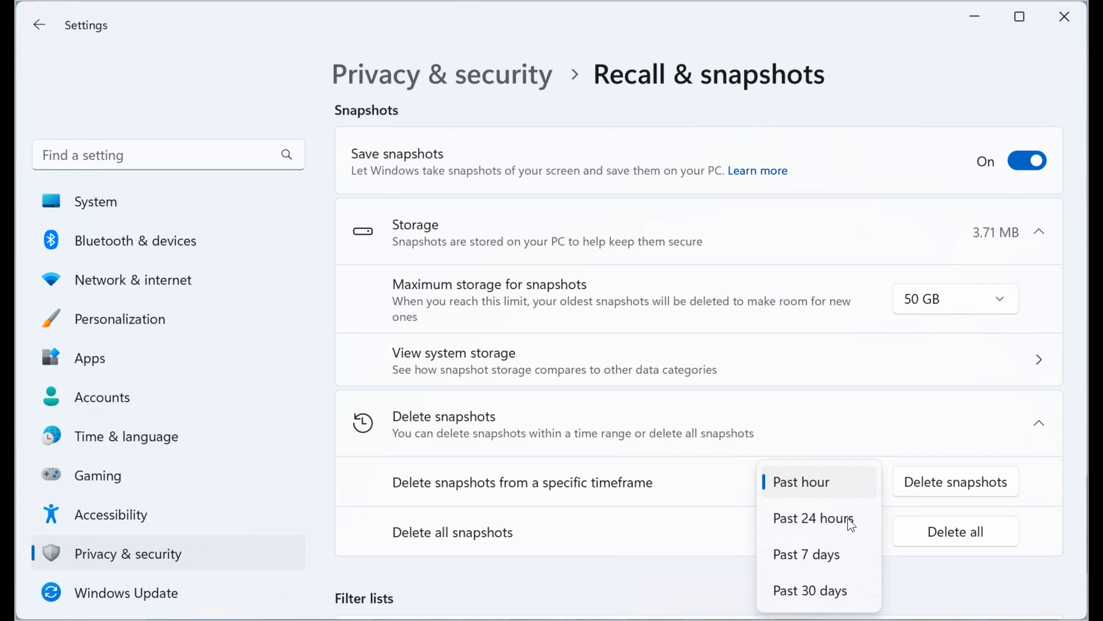
{"action": "mouse_move", "coordinate": [959, 508]}
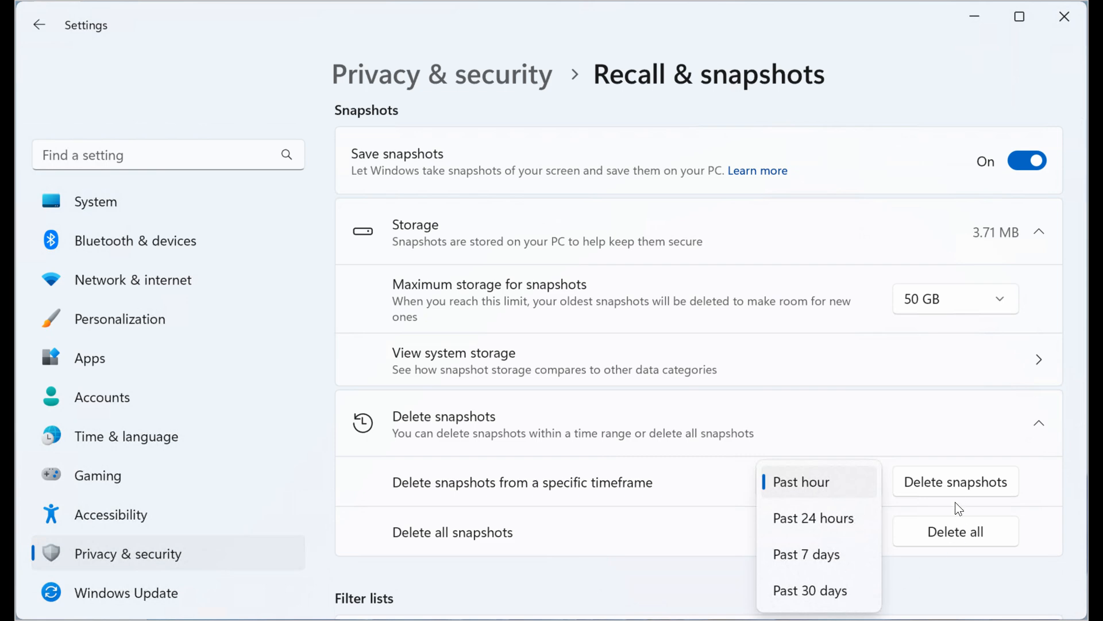
{"action": "mouse_move", "coordinate": [928, 568]}
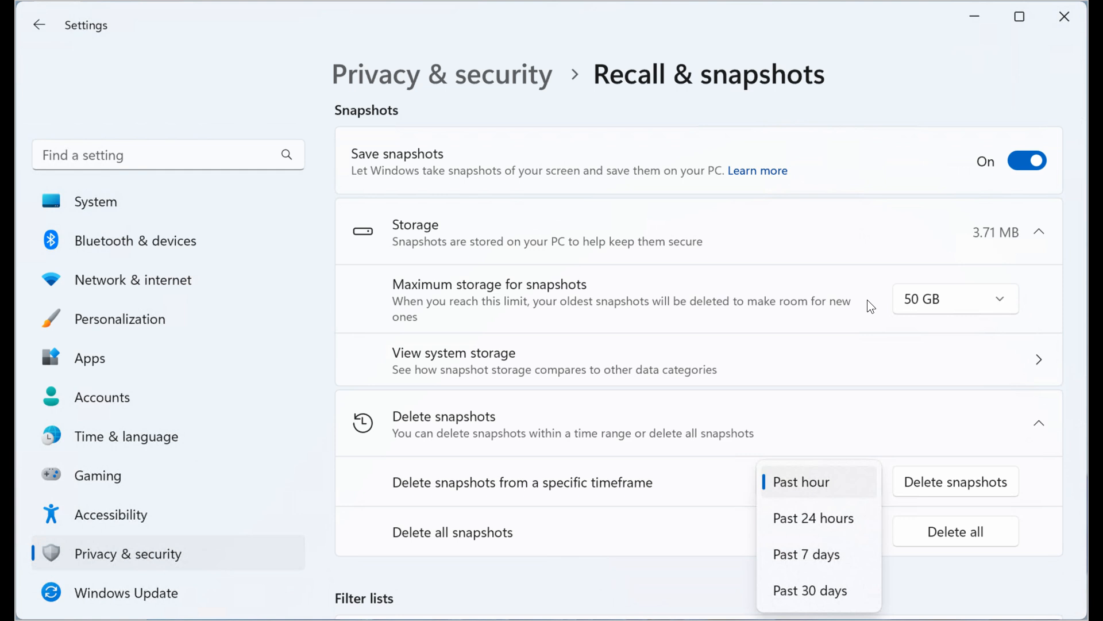
{"action": "mouse_move", "coordinate": [893, 302]}
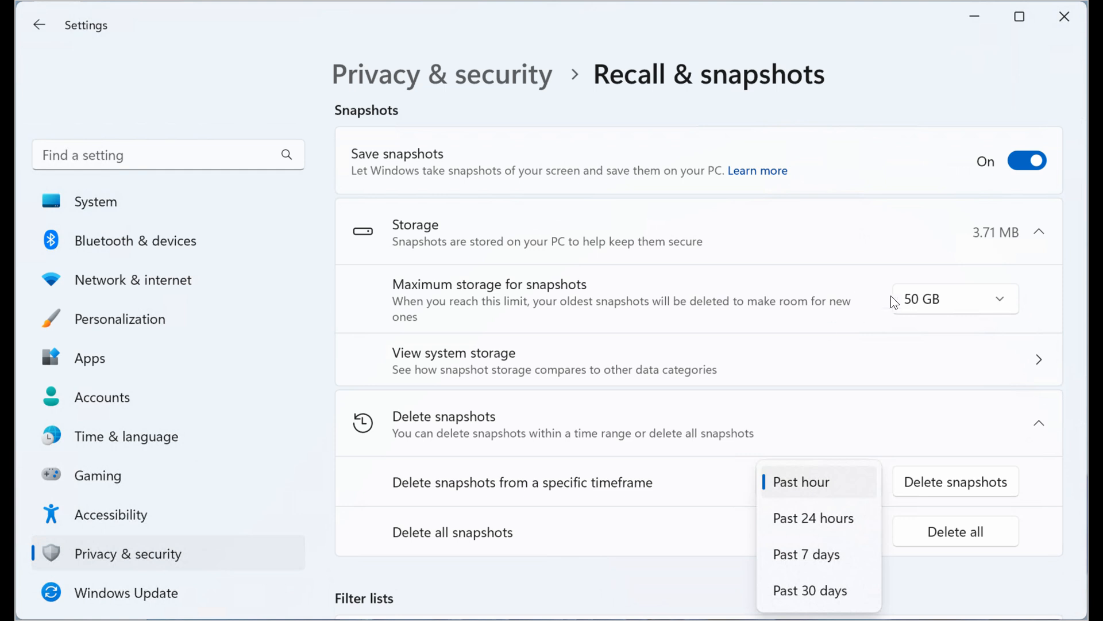
{"action": "mouse_move", "coordinate": [851, 301]}
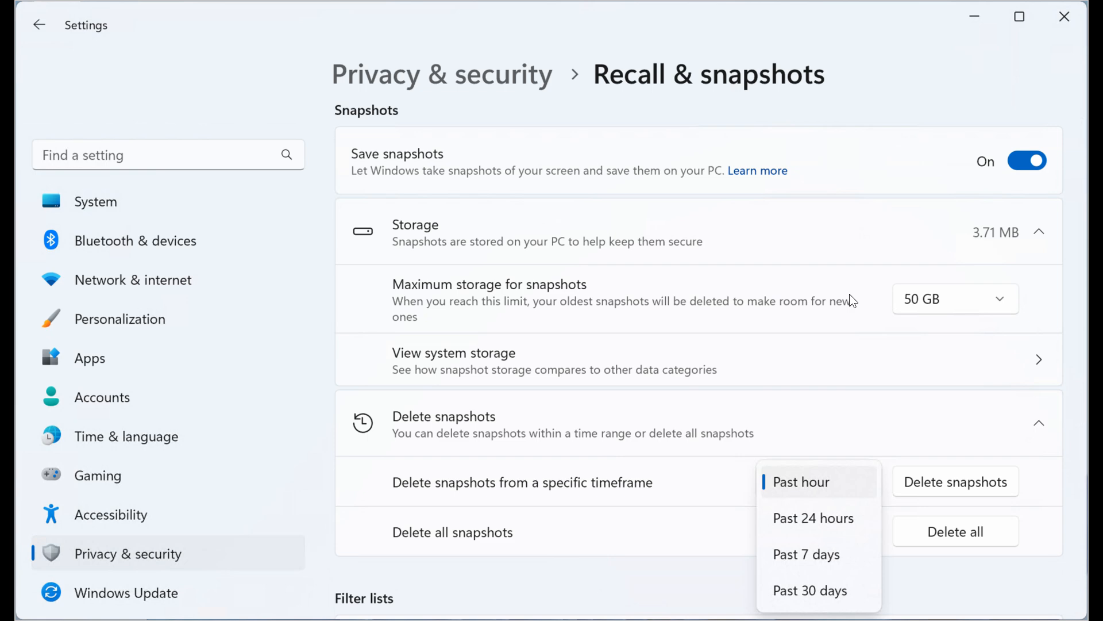
{"action": "mouse_move", "coordinate": [916, 462]}
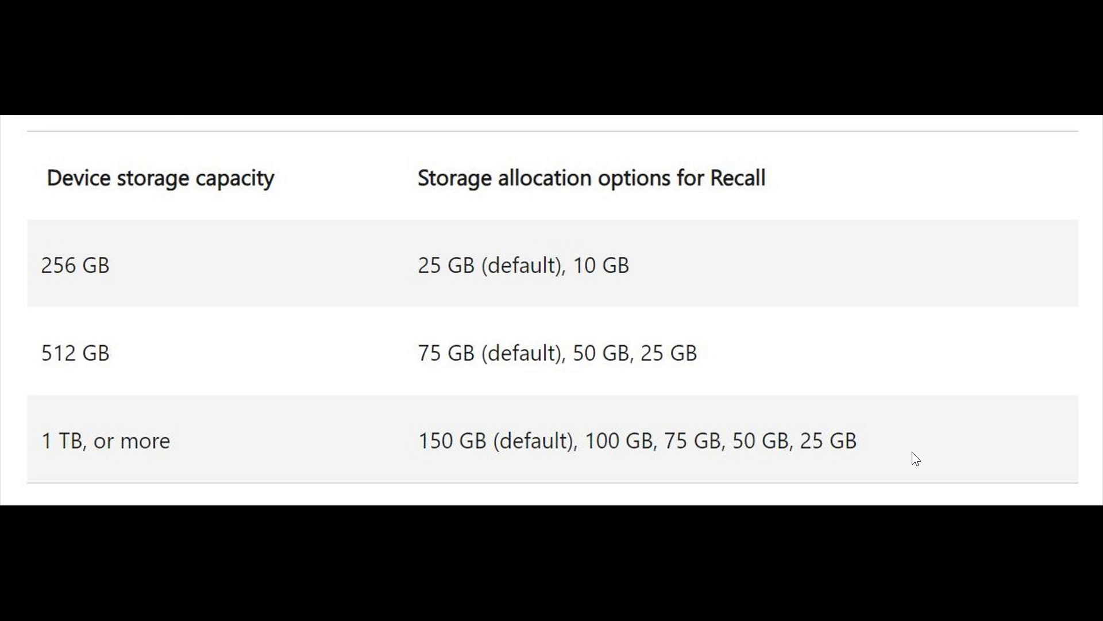
{"action": "mouse_move", "coordinate": [75, 344]}
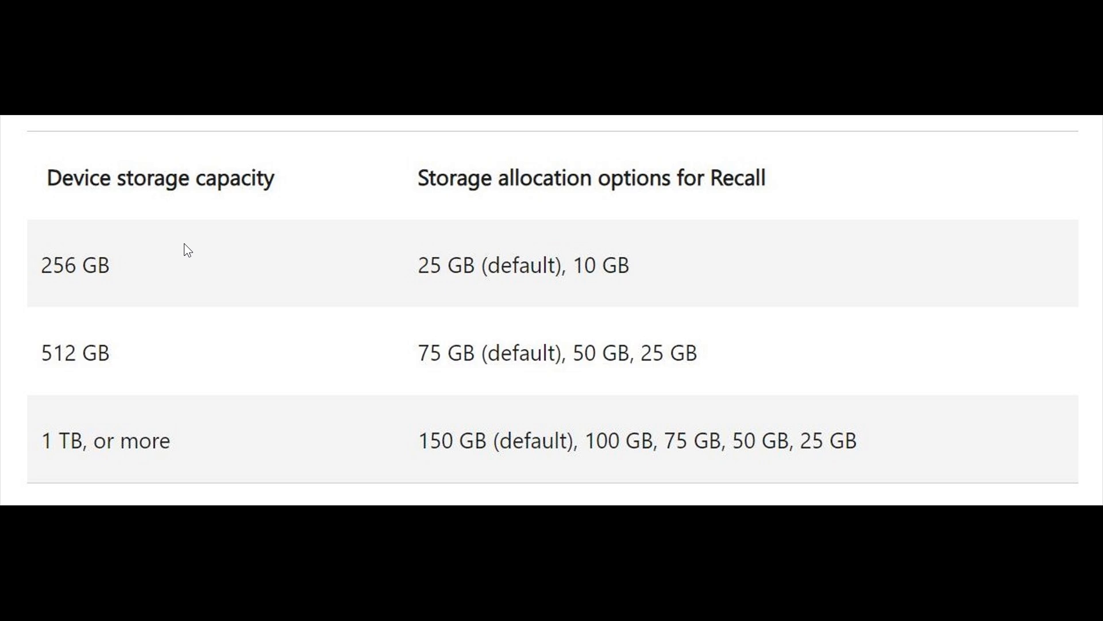
{"action": "mouse_move", "coordinate": [486, 276]}
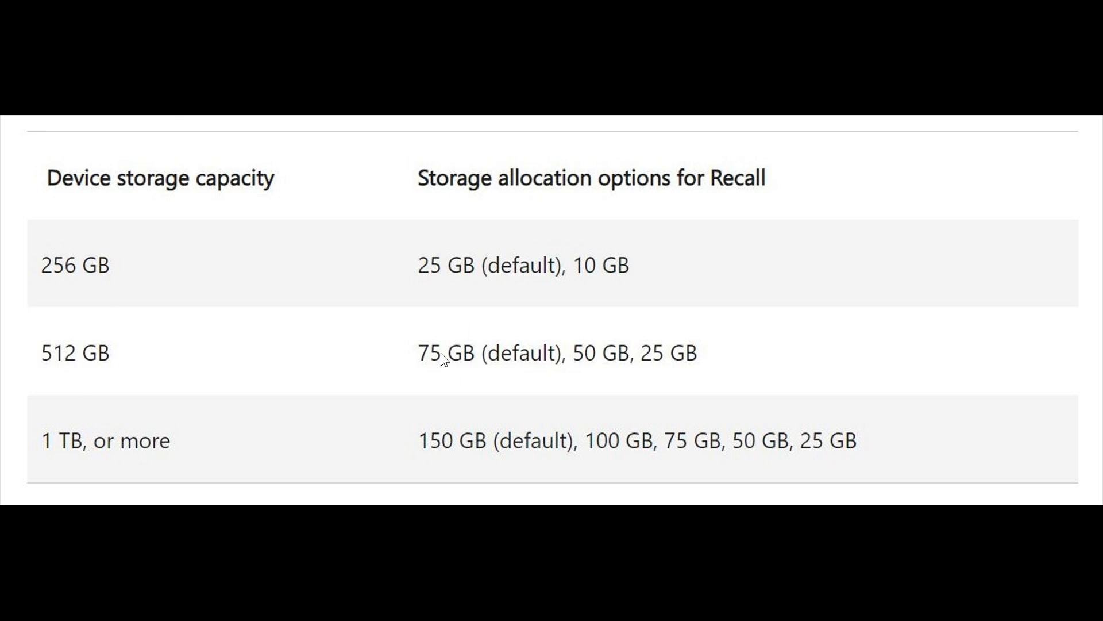
{"action": "mouse_move", "coordinate": [512, 450]}
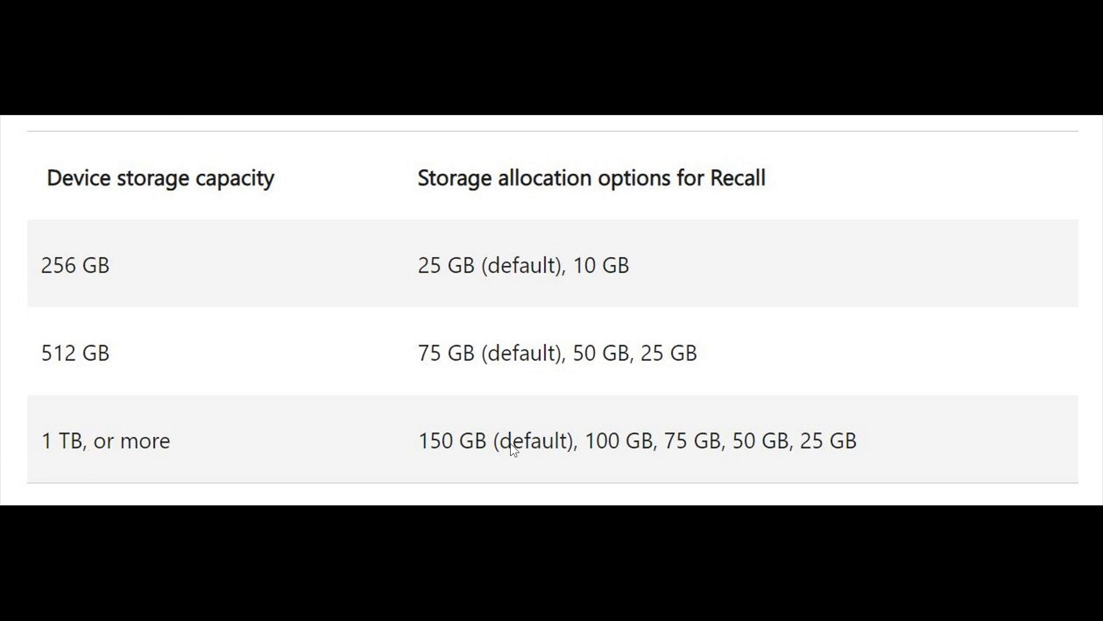
{"action": "mouse_move", "coordinate": [476, 462]}
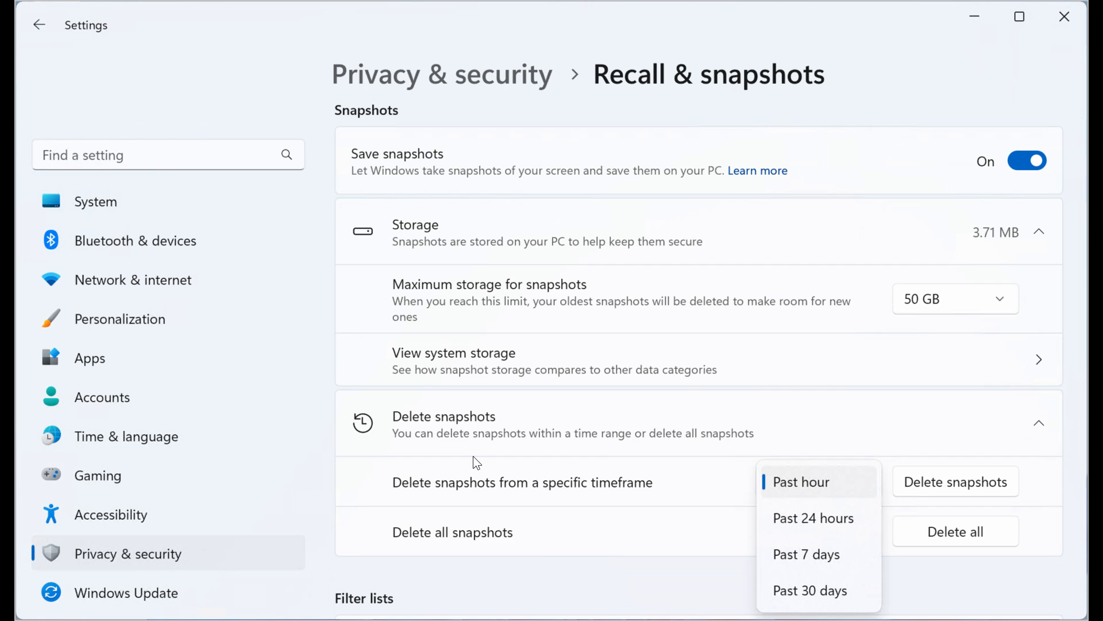
{"action": "mouse_move", "coordinate": [678, 475]}
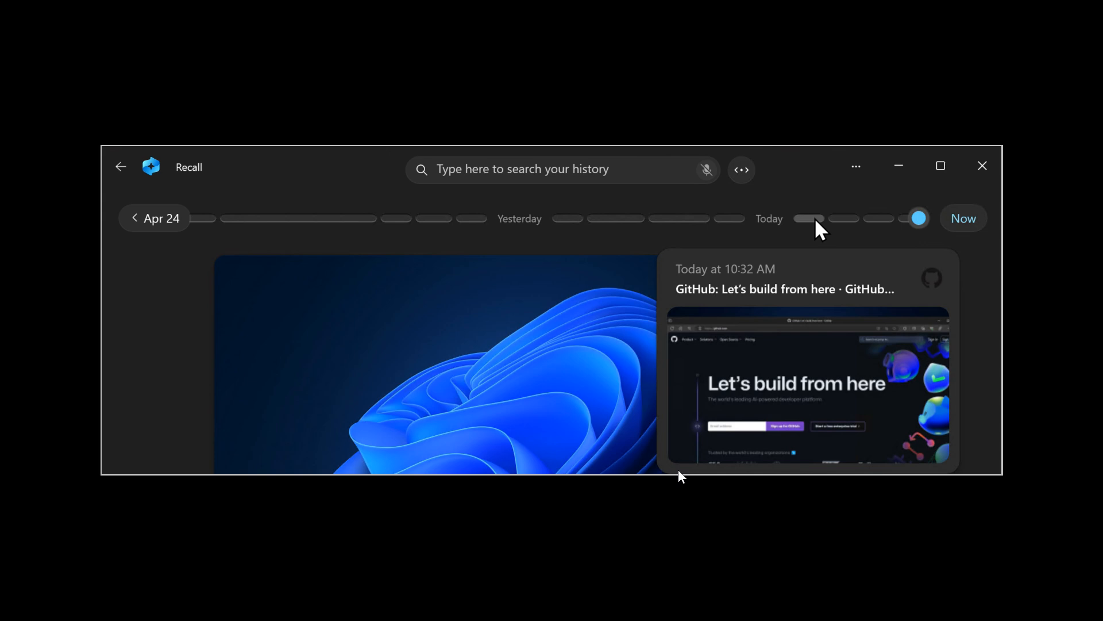
{"action": "mouse_move", "coordinate": [871, 351]}
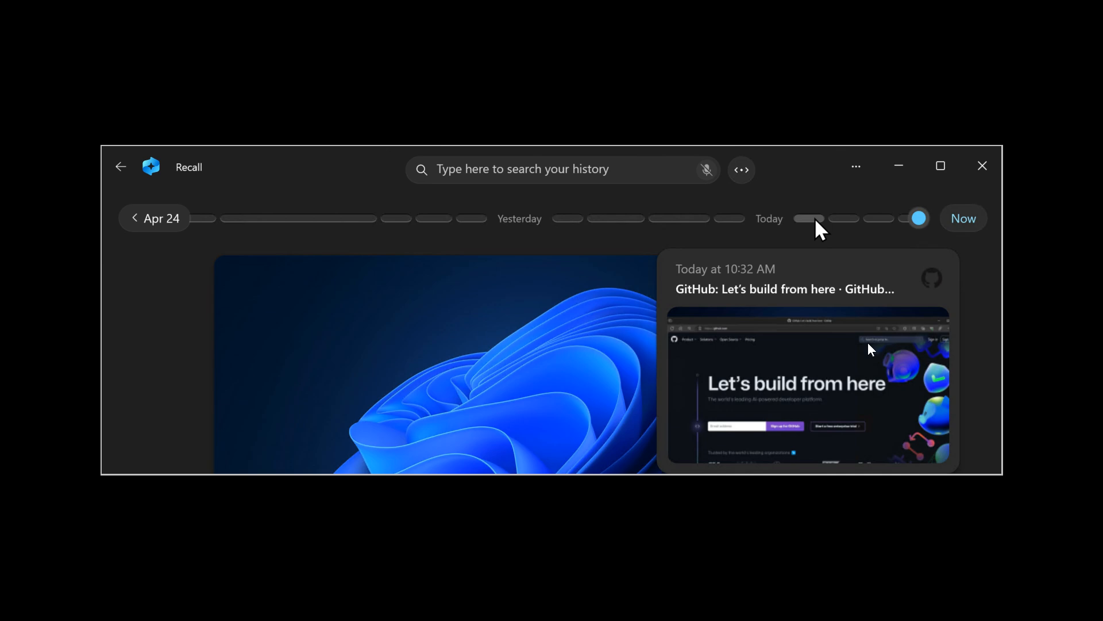